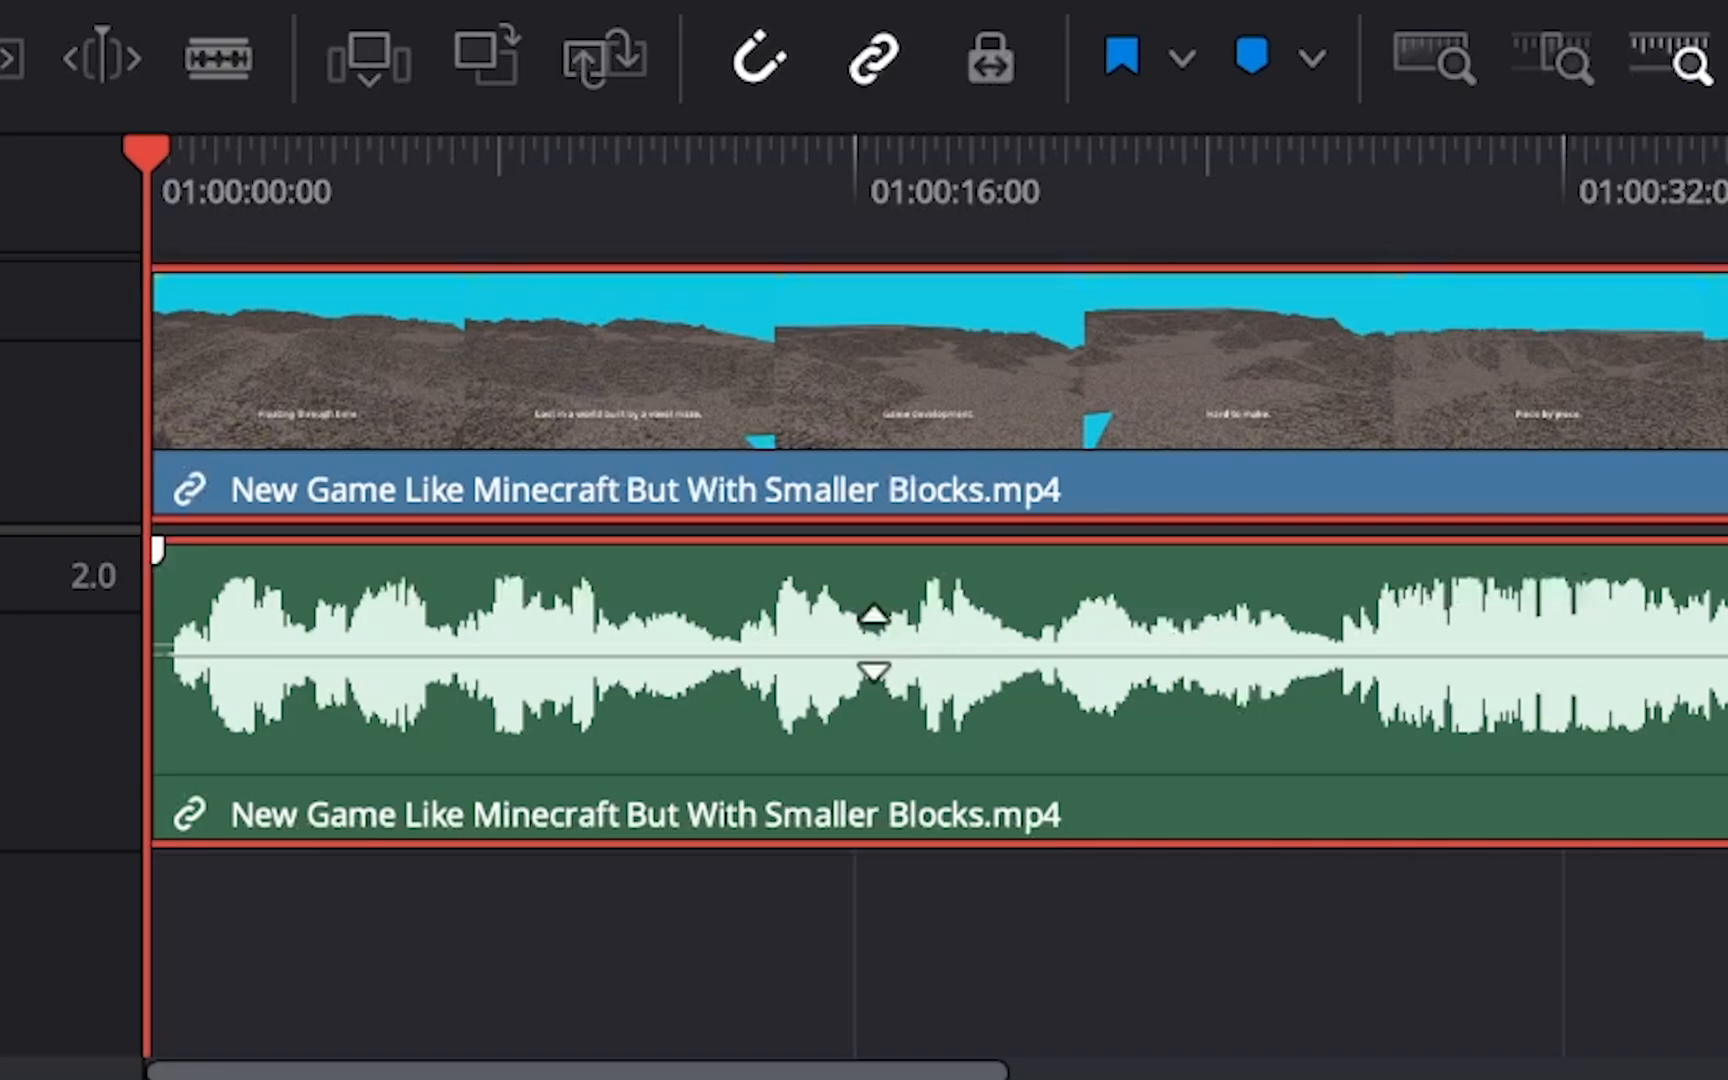
Step: Lower the whole audio clip's volume by dragging its level line down
left_click_drag(872, 615, 872, 661)
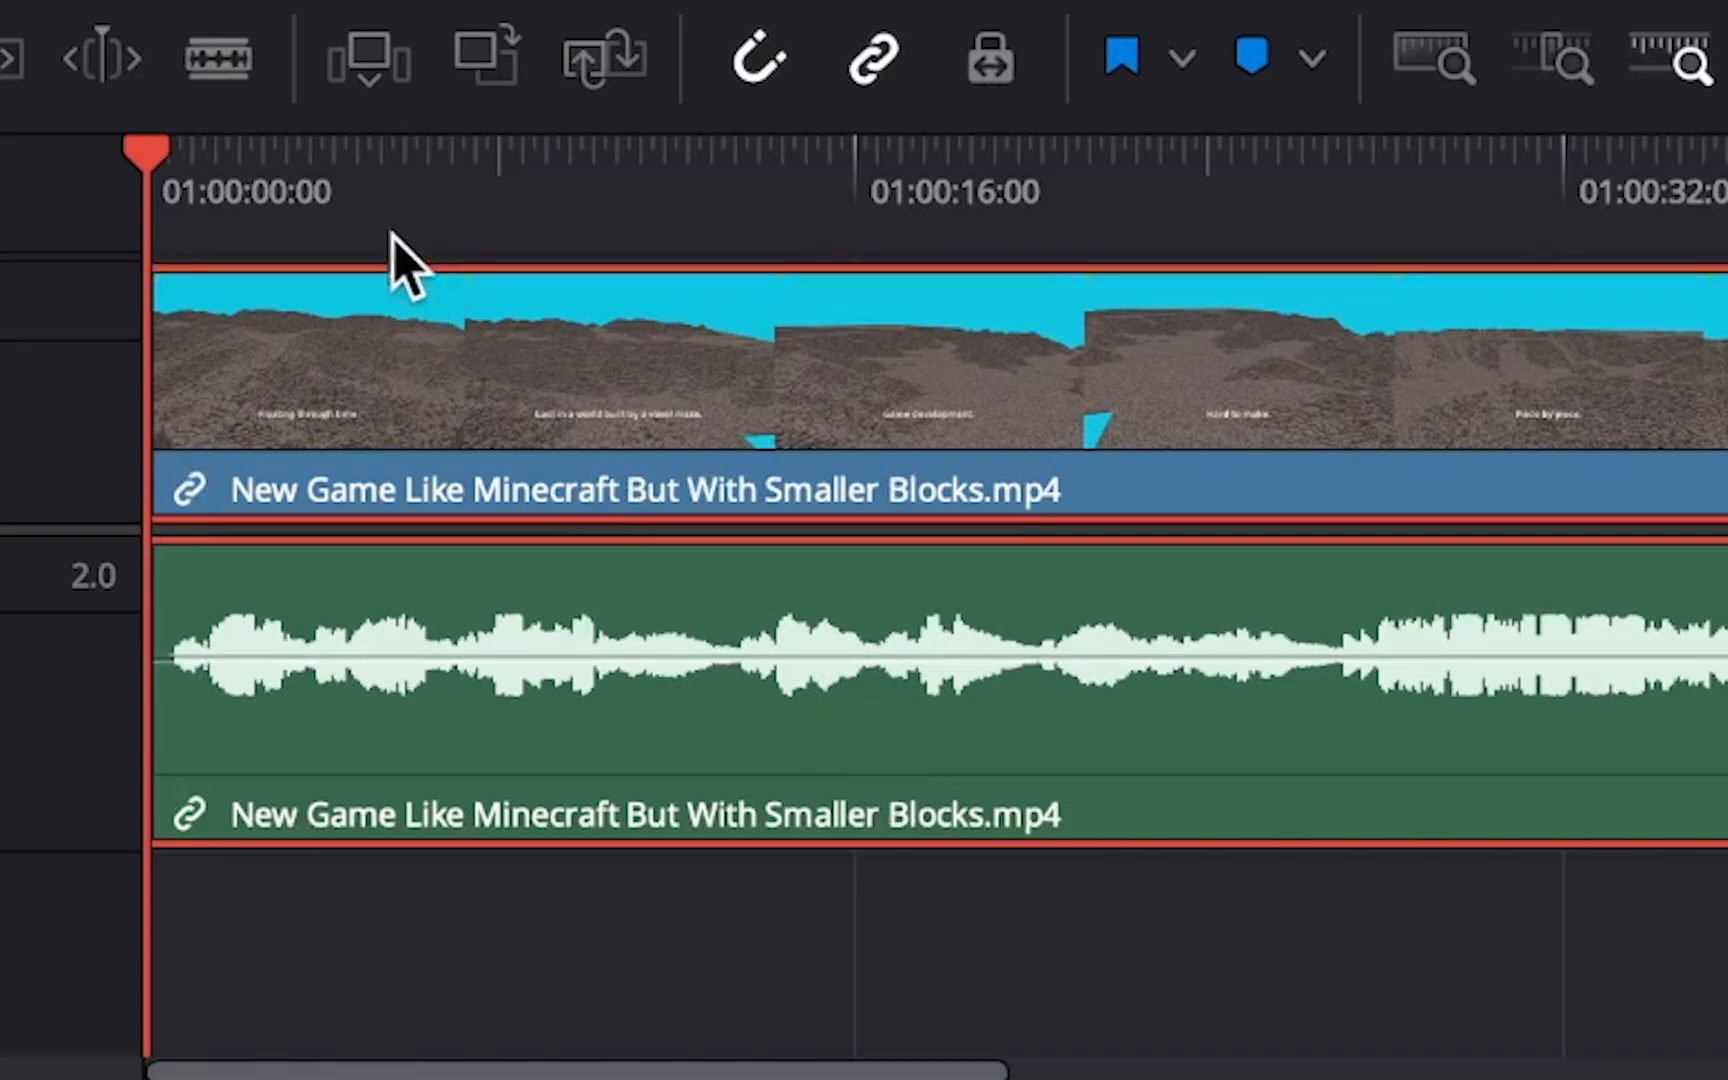
mouse_move(217, 57)
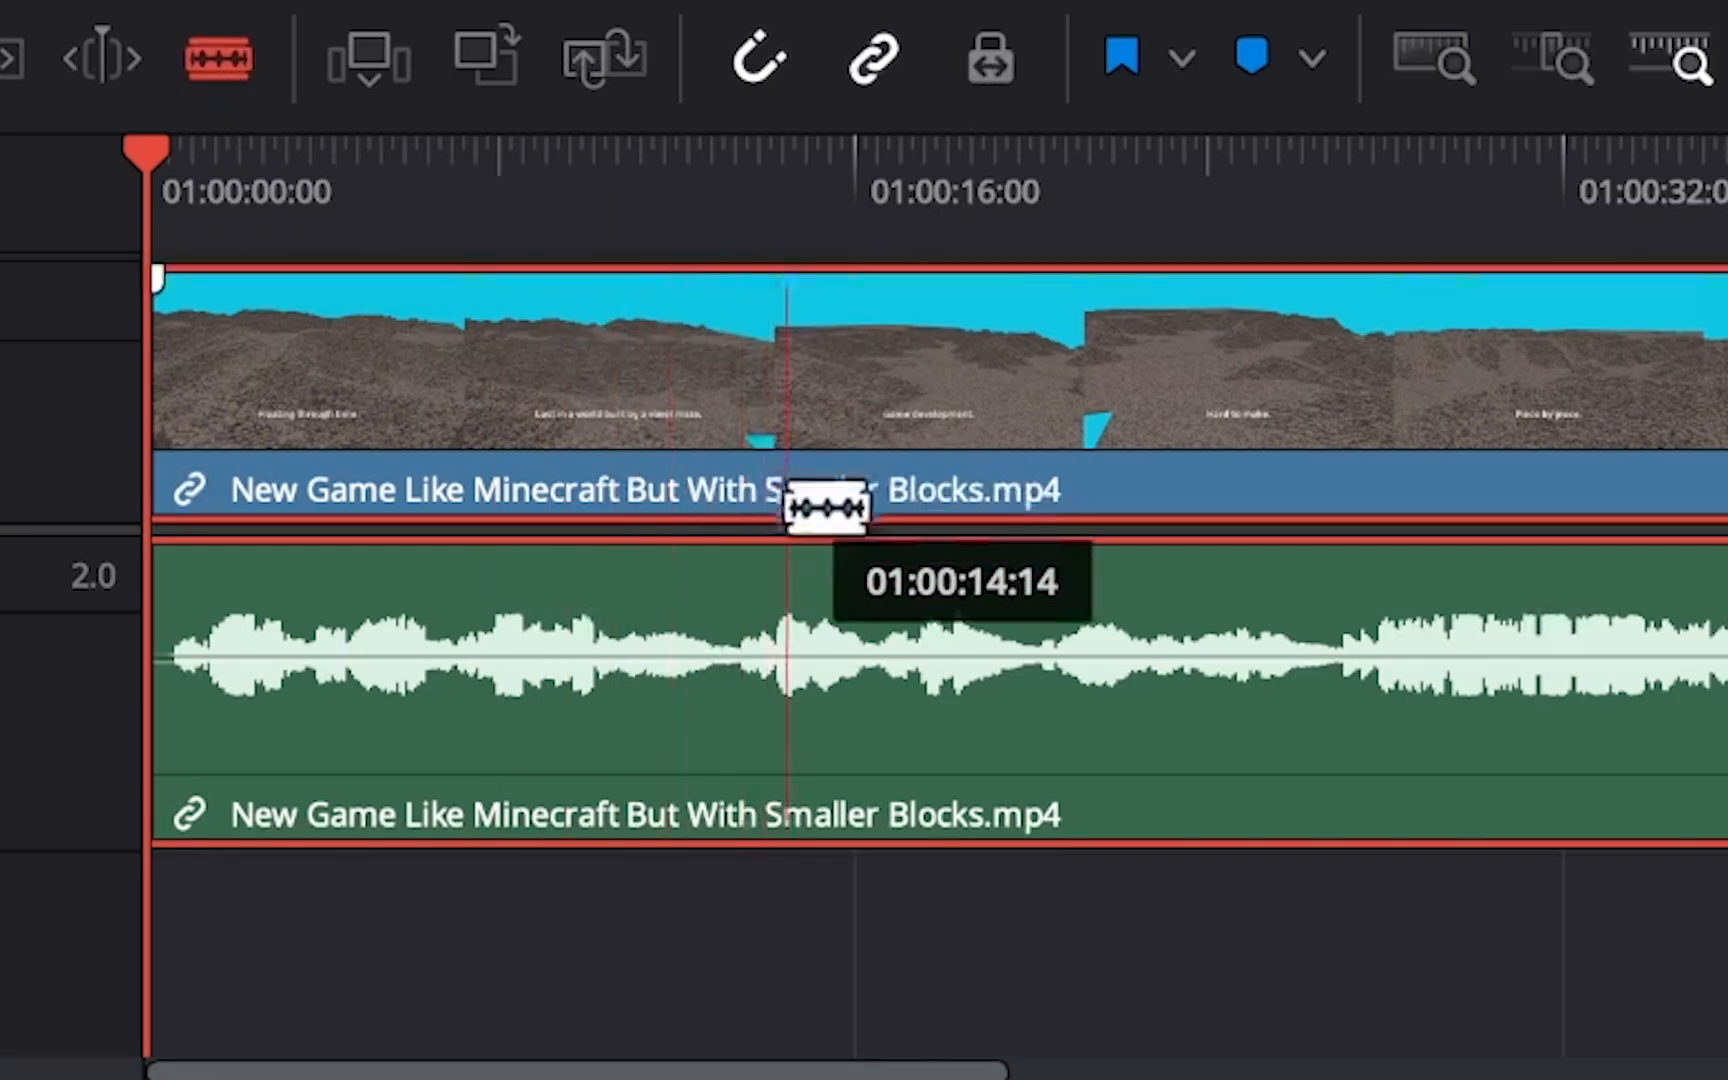
Step: Blade-cut the linked clip at 01:00:14:14 to begin splitting it into three pieces
left_click(827, 509)
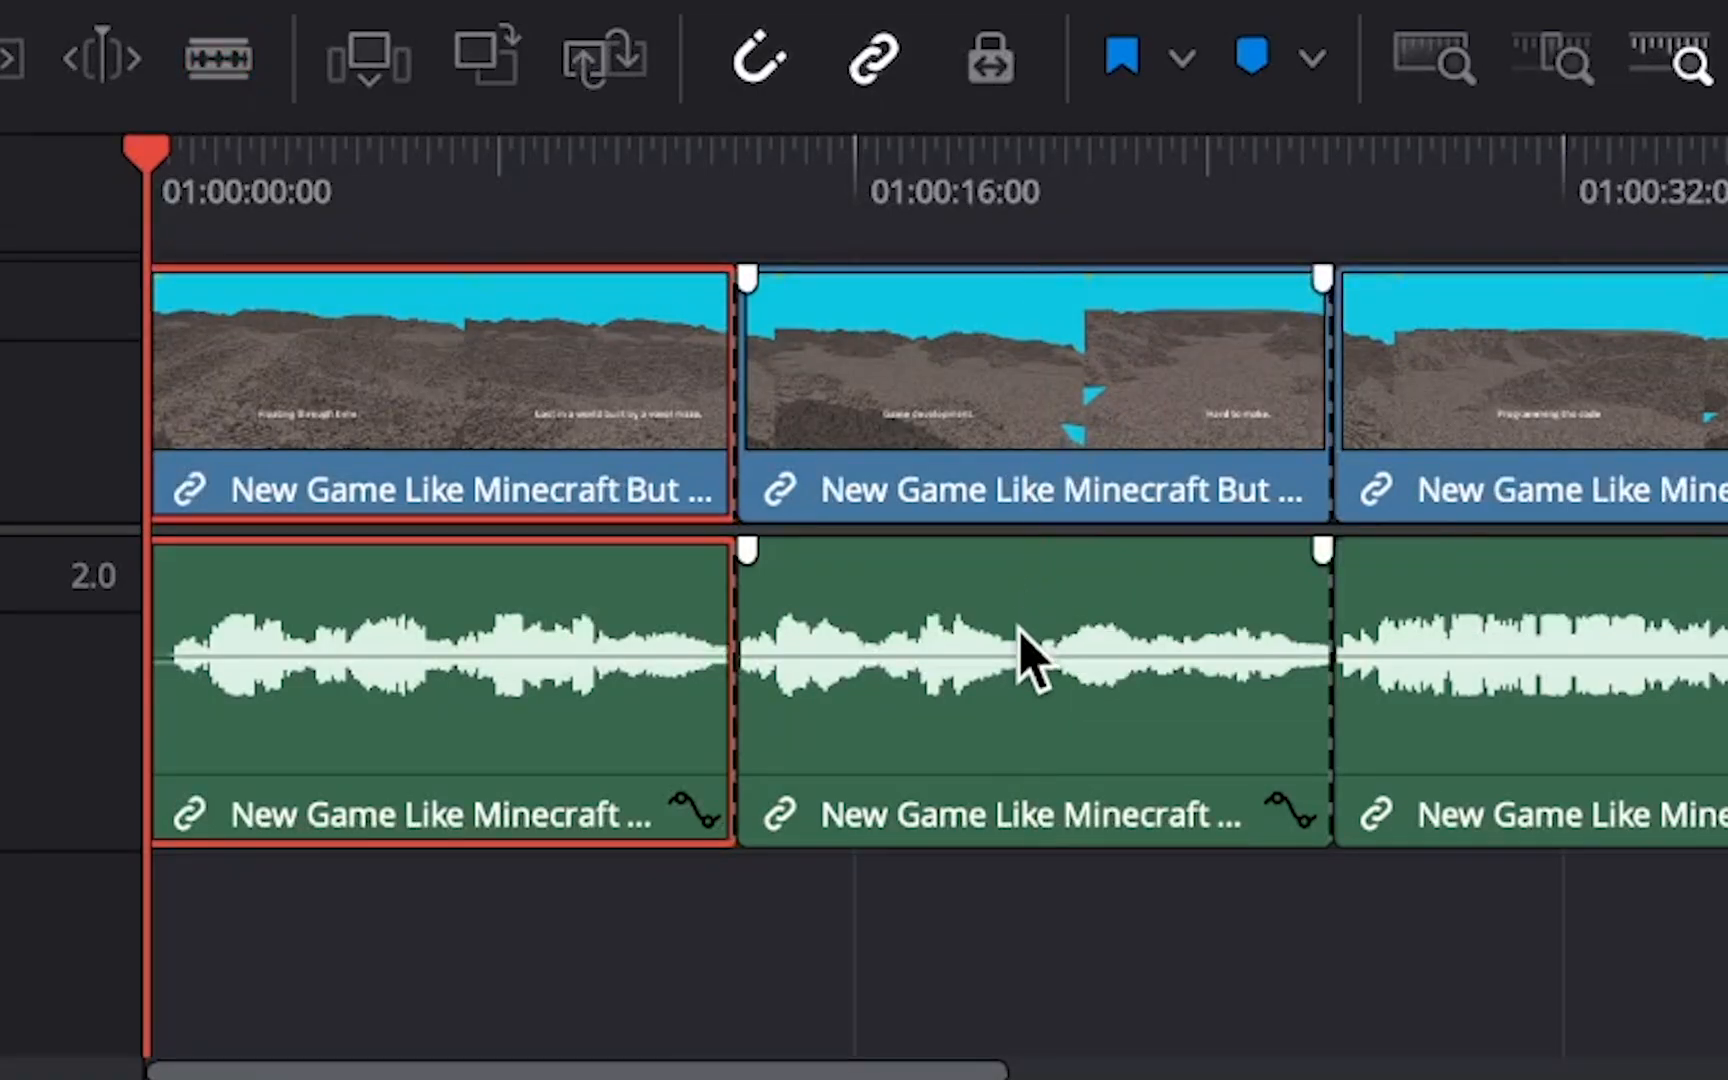
Step: Nudge the middle audio piece's volume down, then raise it well above its neighbours
left_click_drag(1025, 639, 1023, 672)
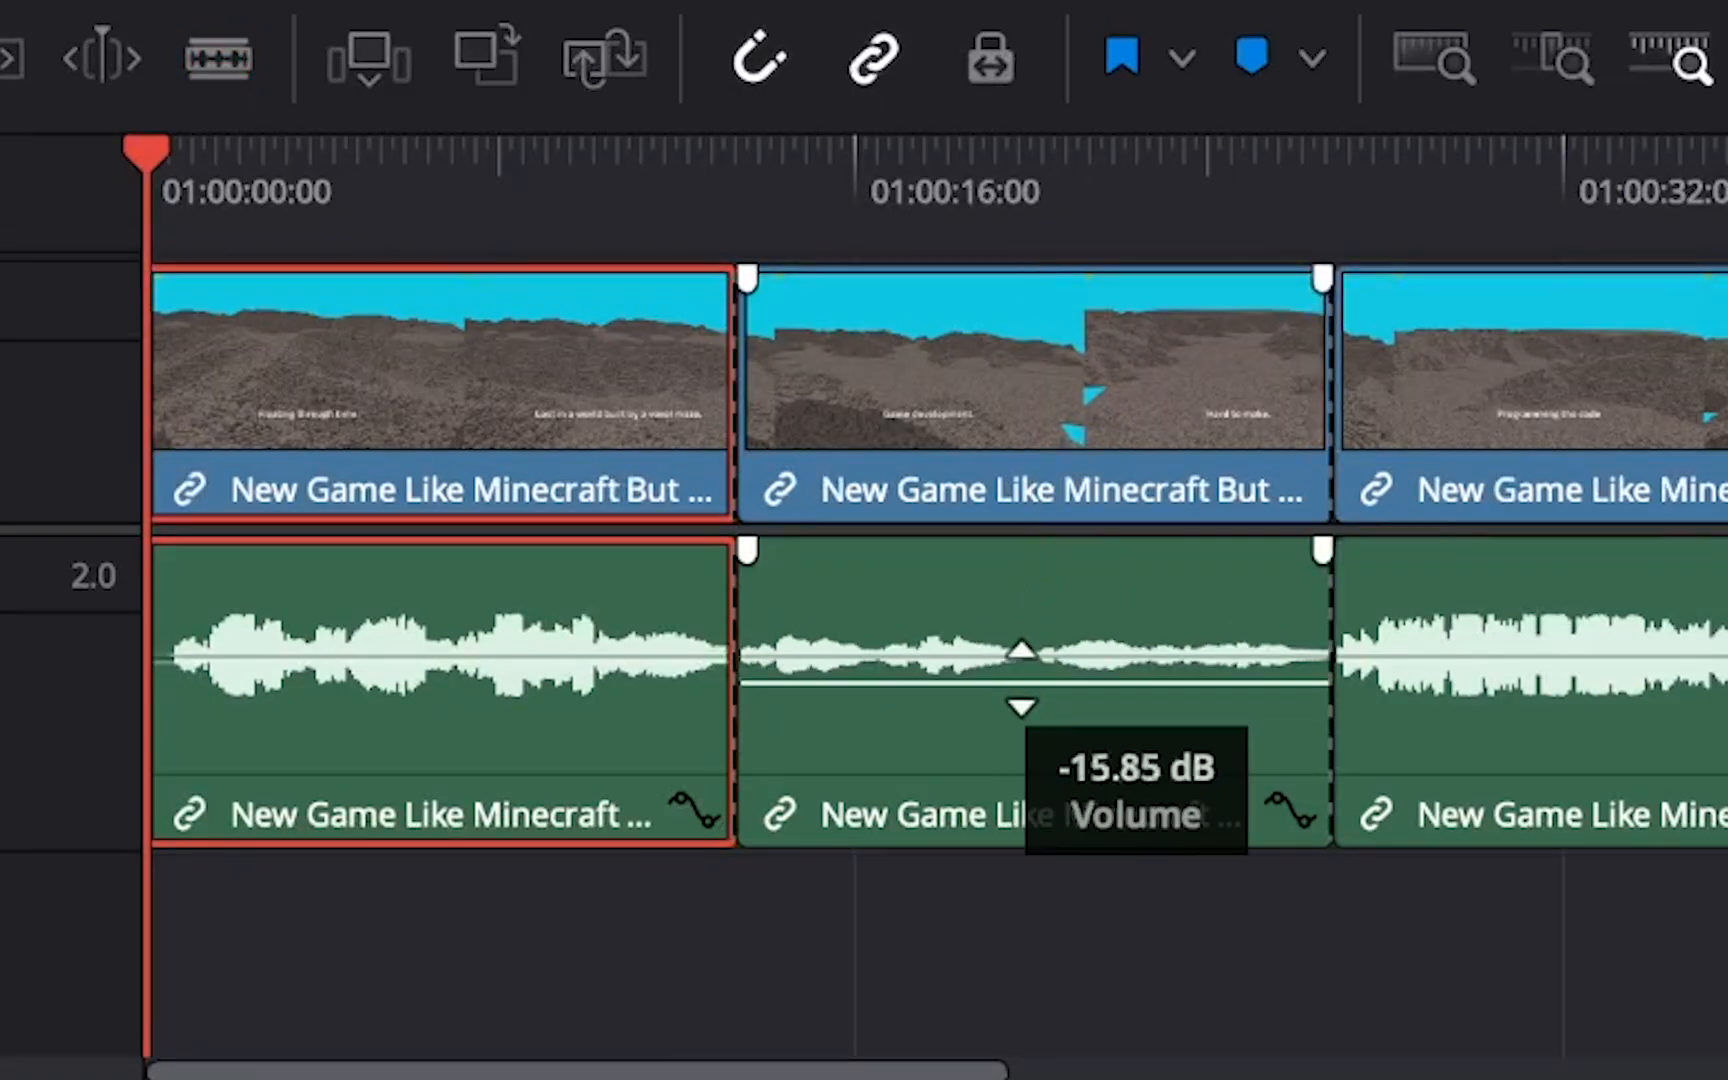
left_click_drag(1019, 678, 1014, 551)
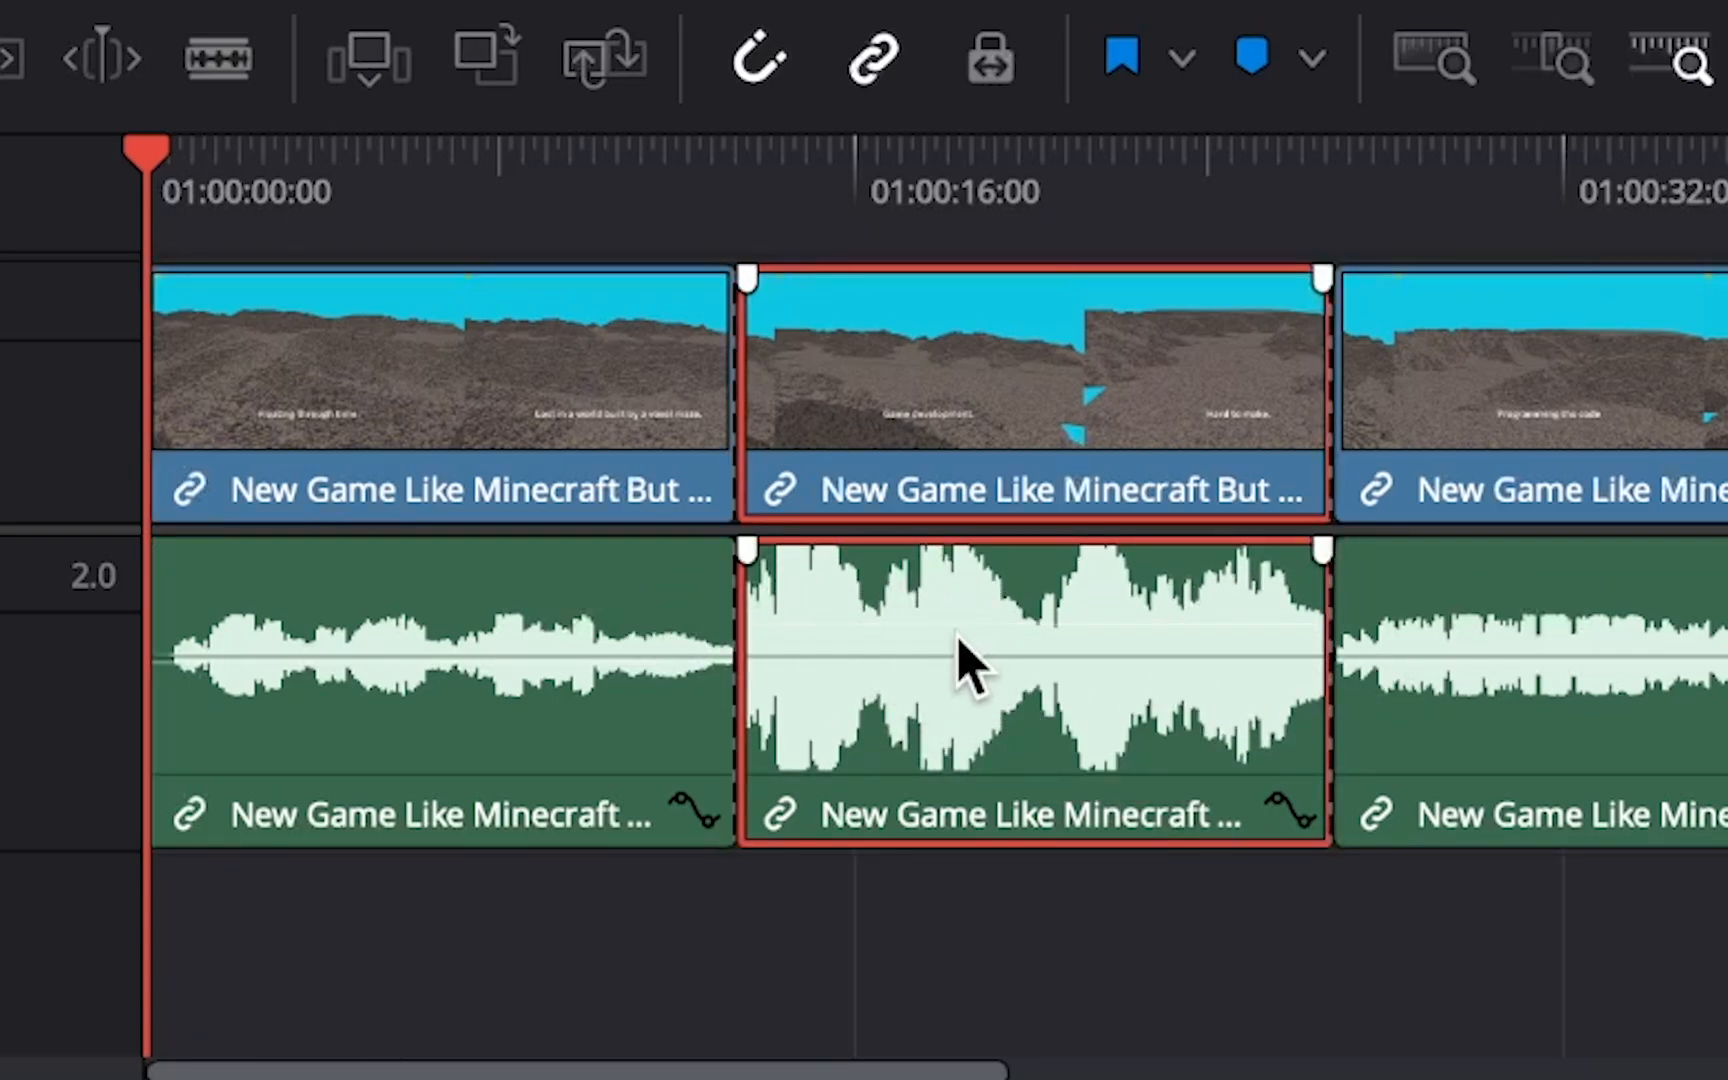
mouse_move(760, 568)
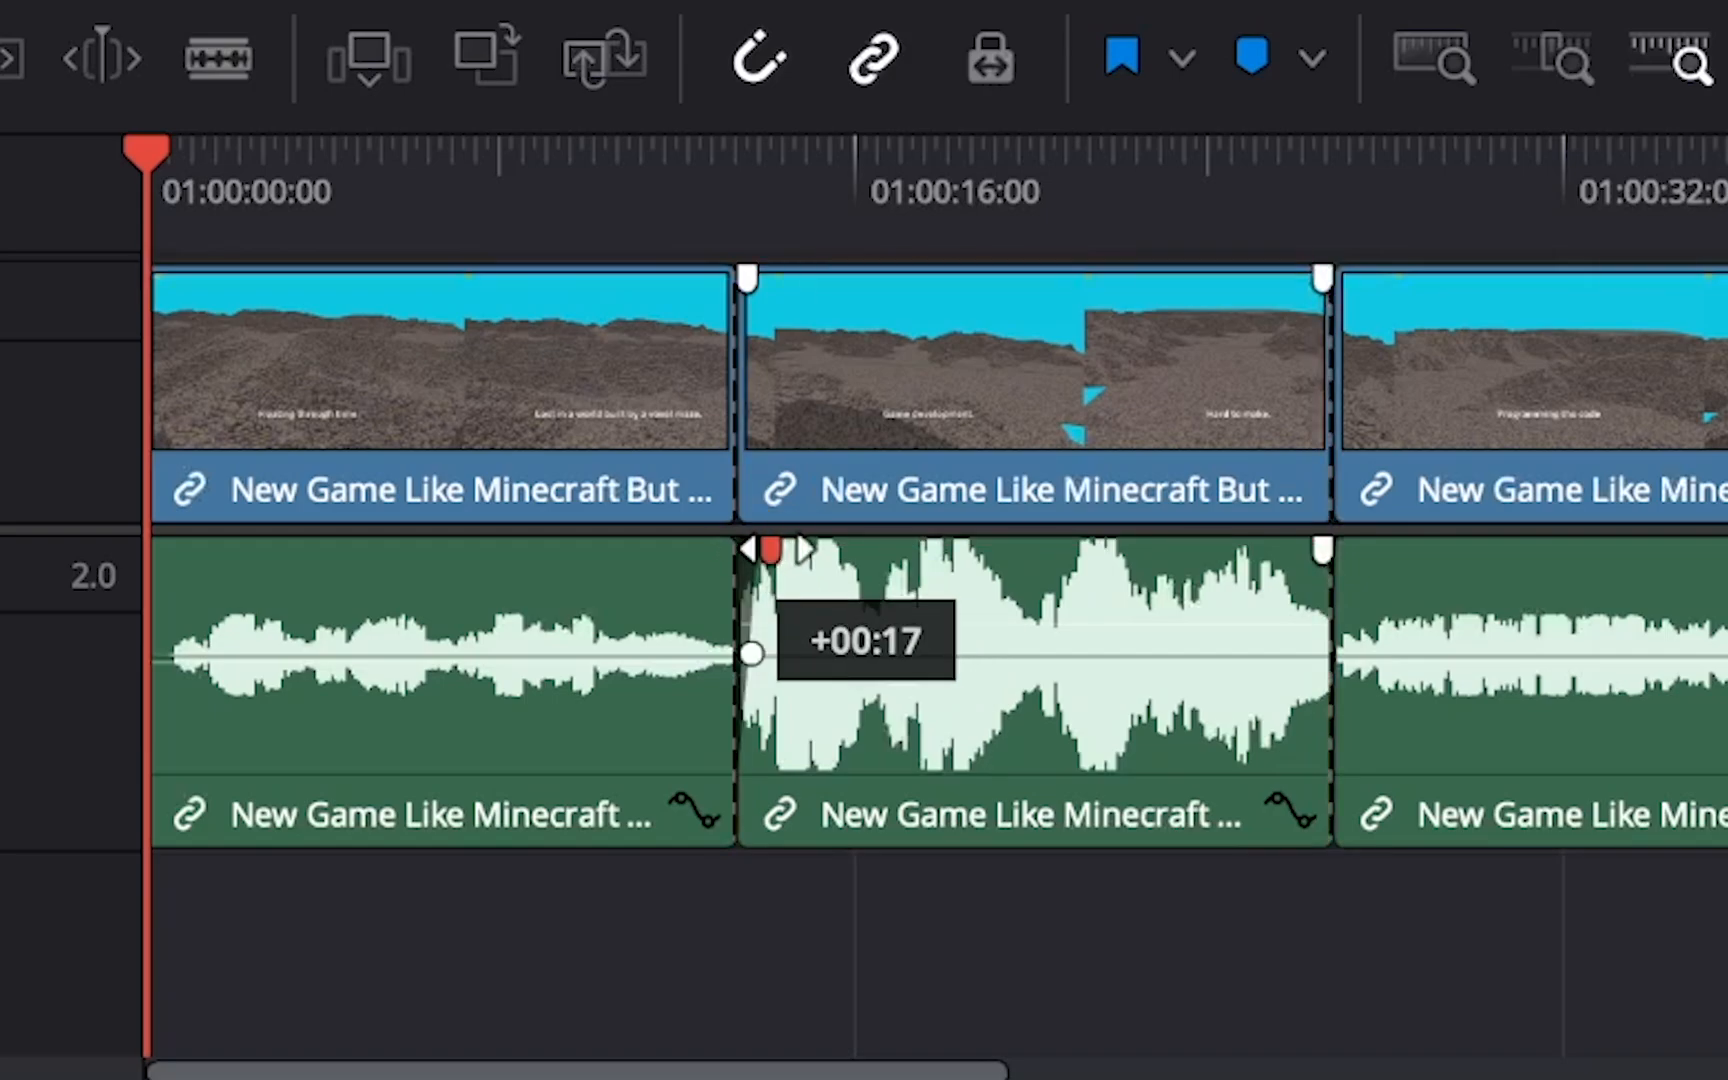
Step: Add a fade-in at the middle piece's start and bend it into a curve
left_click_drag(755, 551, 1003, 551)
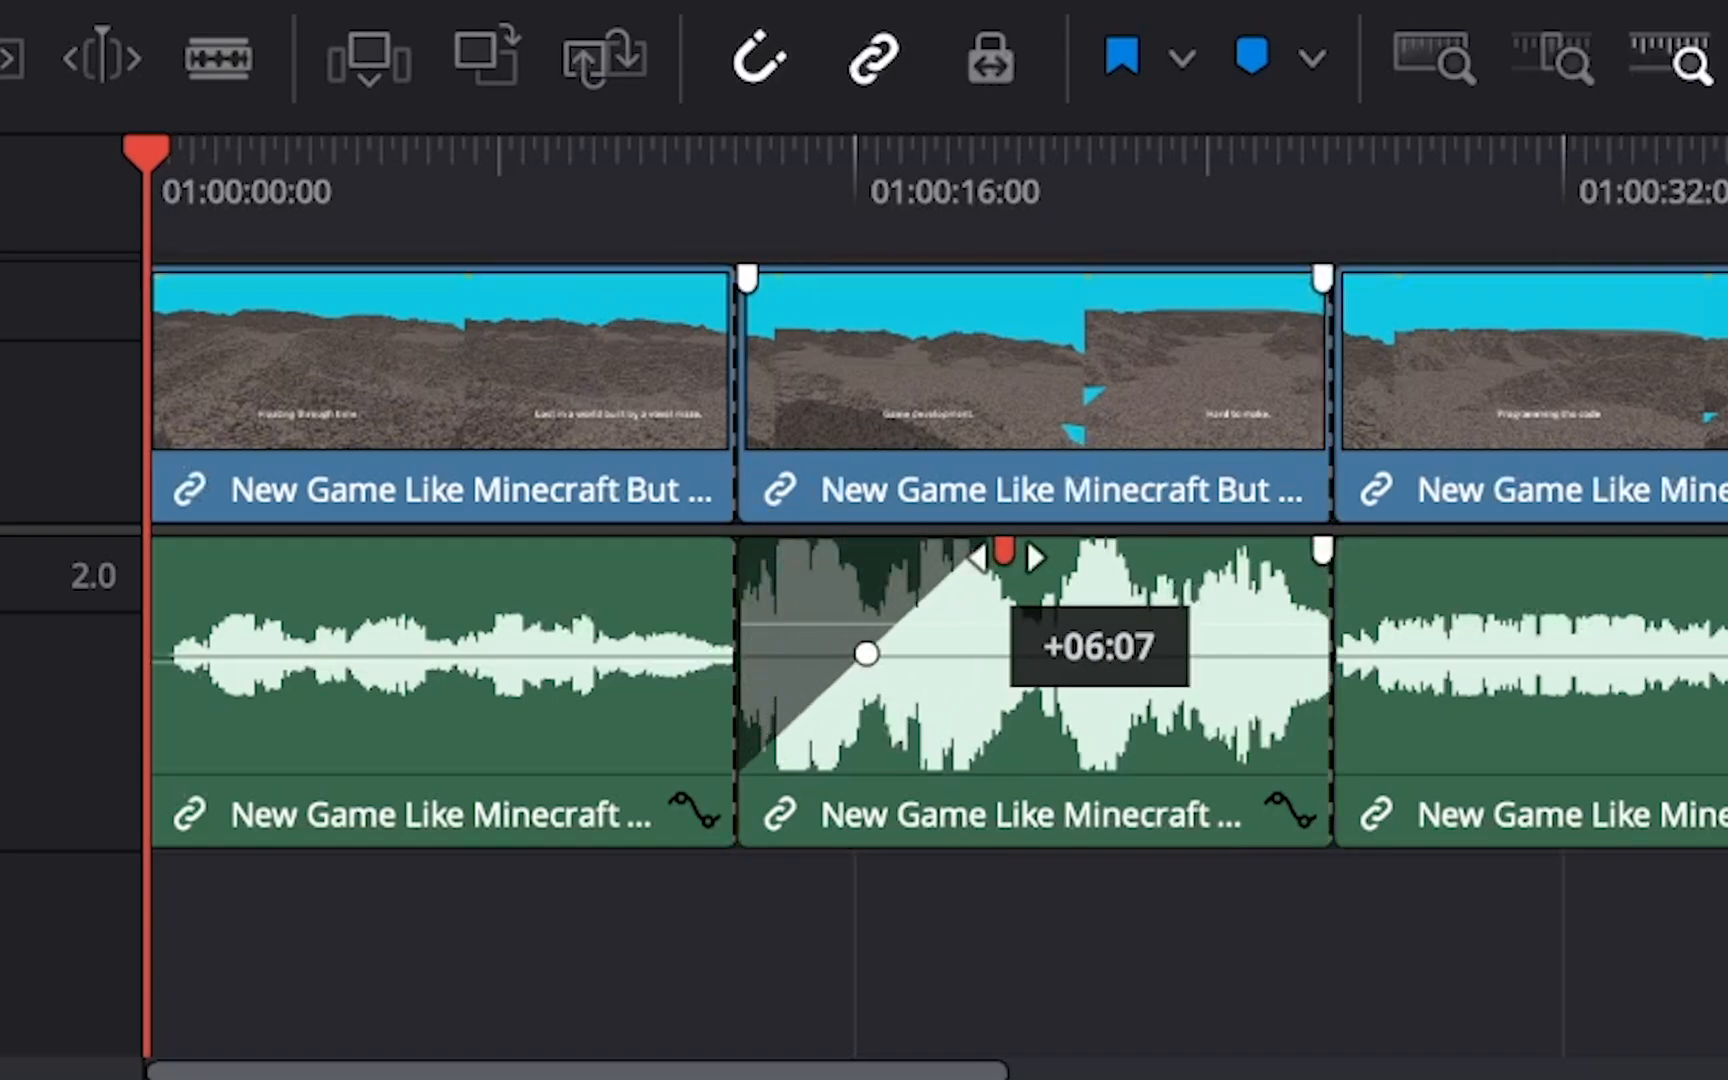
left_click_drag(865, 654, 887, 727)
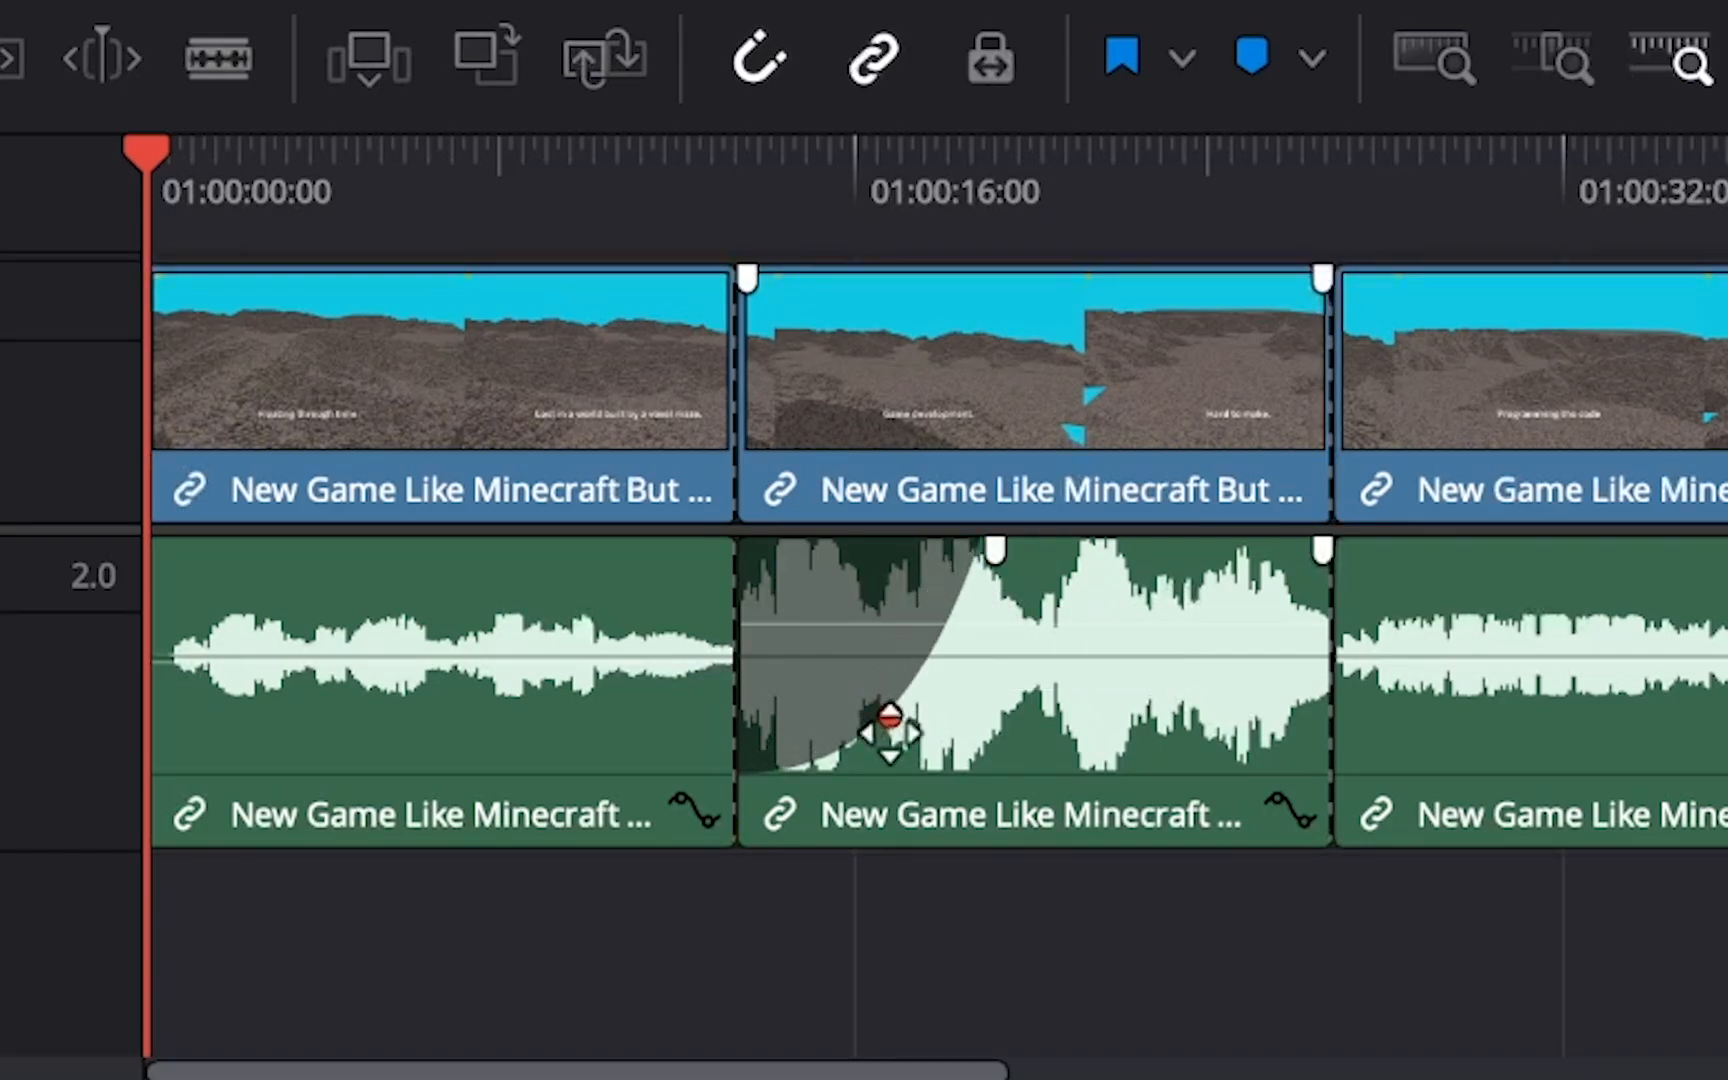
left_click_drag(887, 727, 832, 645)
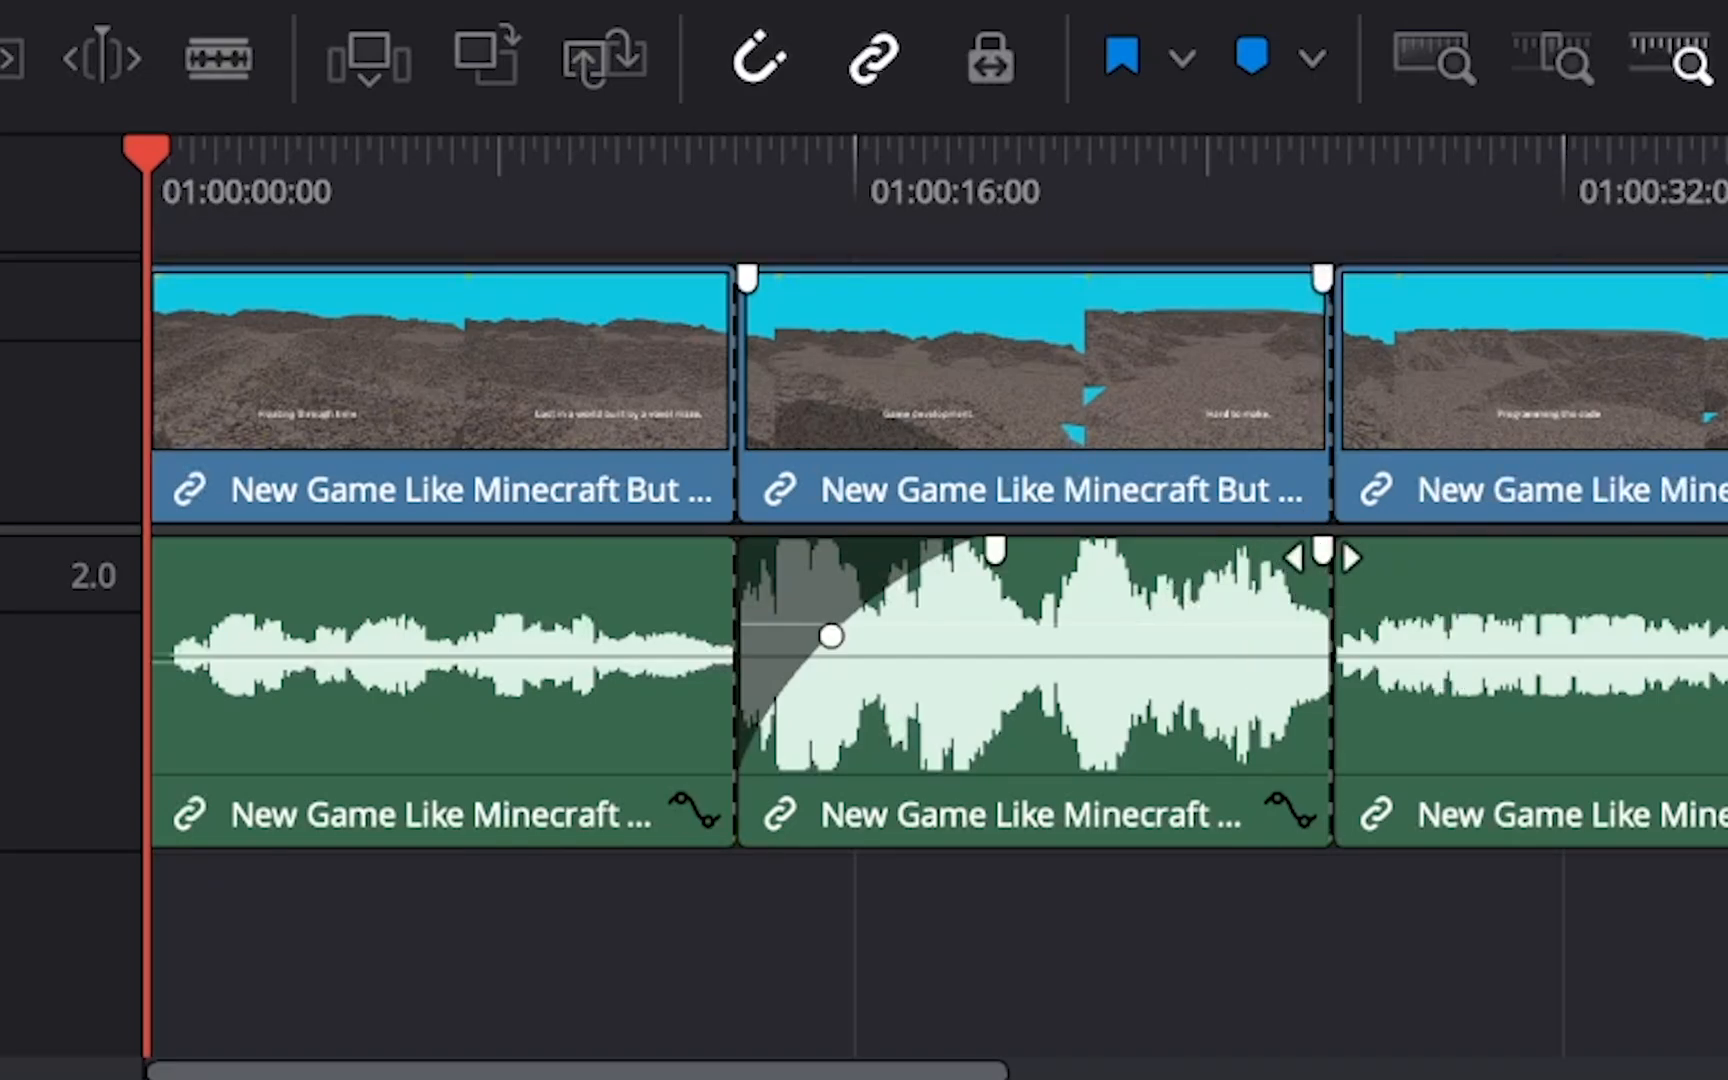
Step: Add a curved fade-out at the middle piece's end
left_click_drag(1333, 557, 1207, 656)
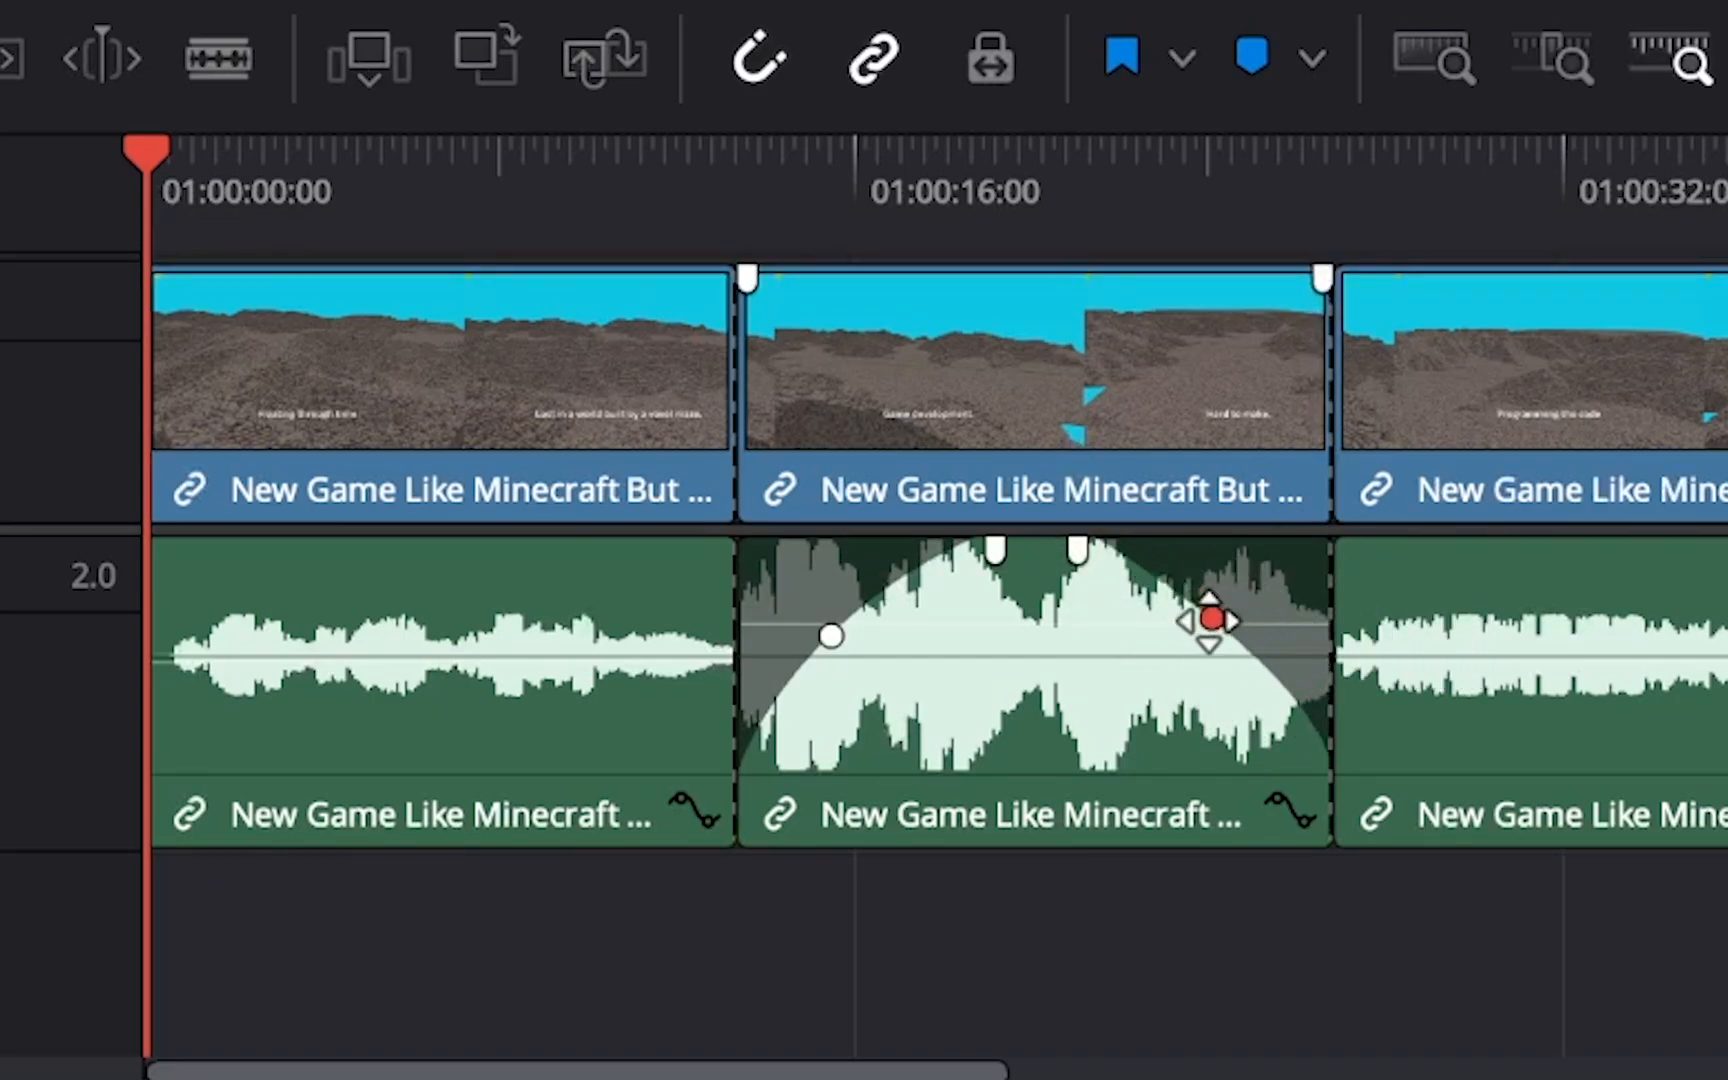
left_click_drag(1212, 617, 1207, 584)
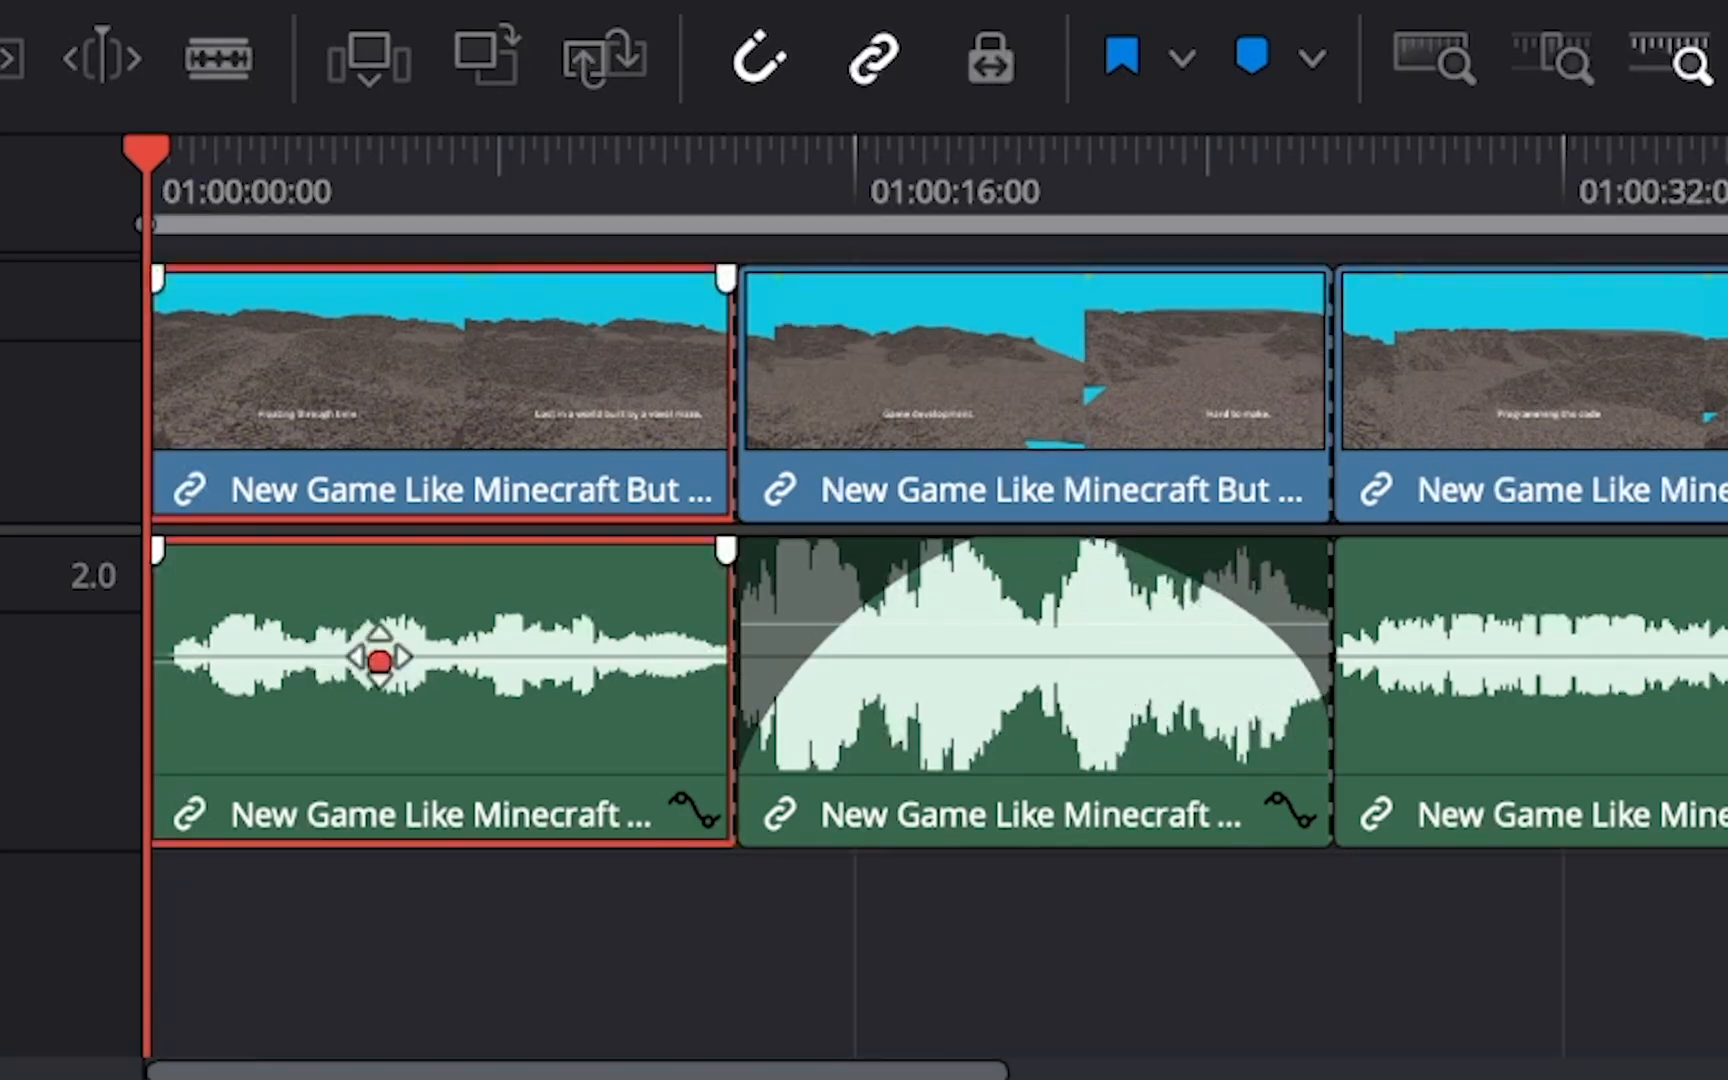
Step: Add volume keyframes on the first piece and dip its middle to about -25 dB
left_click_drag(380, 659, 468, 659)
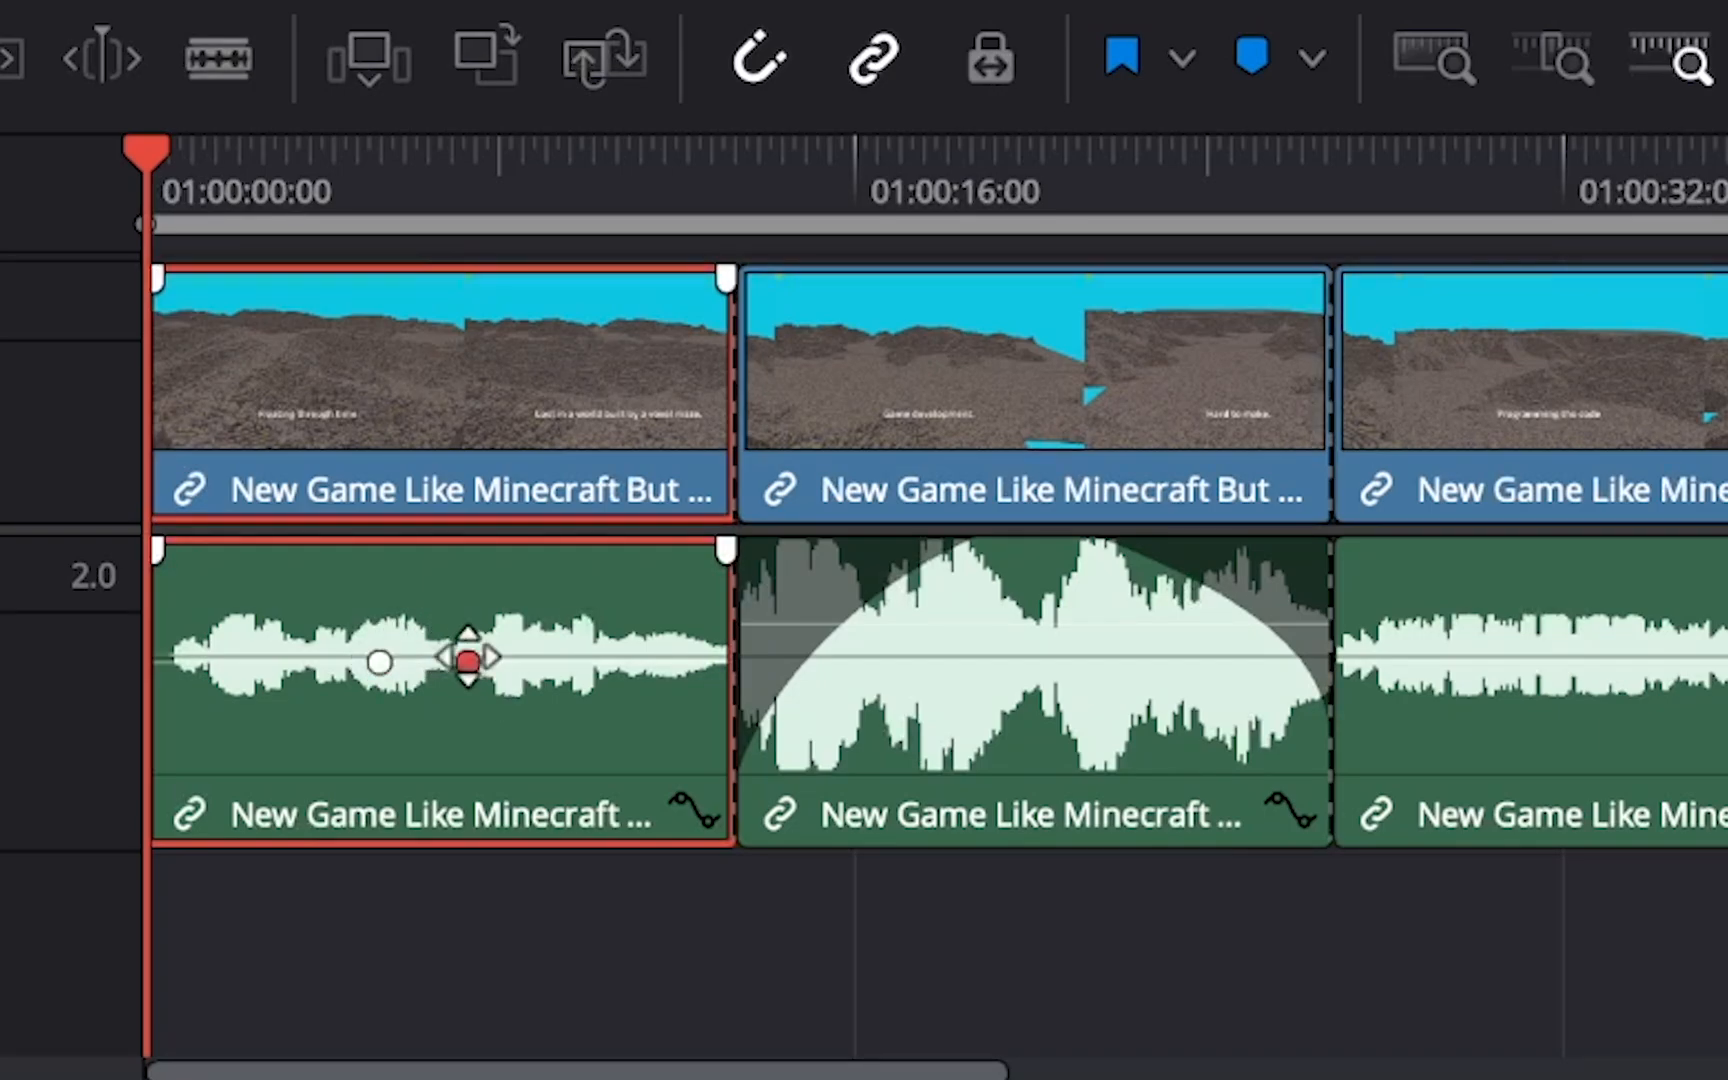
left_click_drag(468, 661, 571, 661)
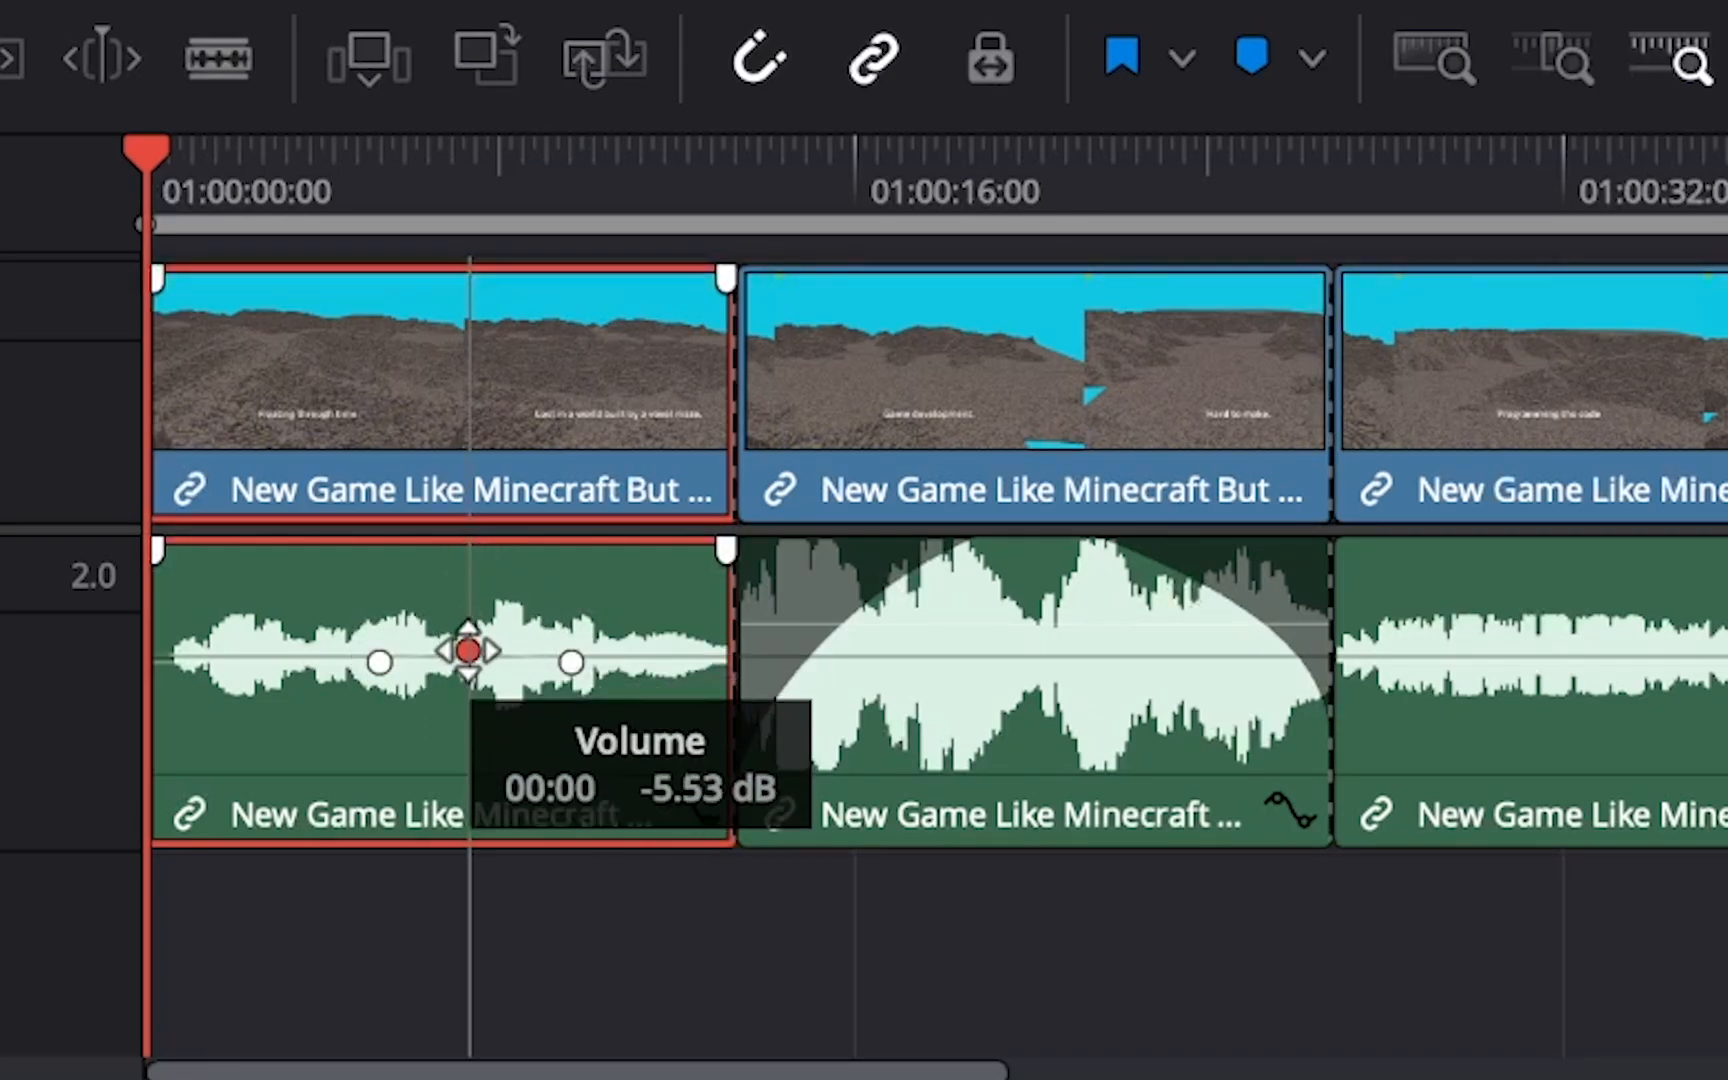
left_click_drag(464, 649, 464, 749)
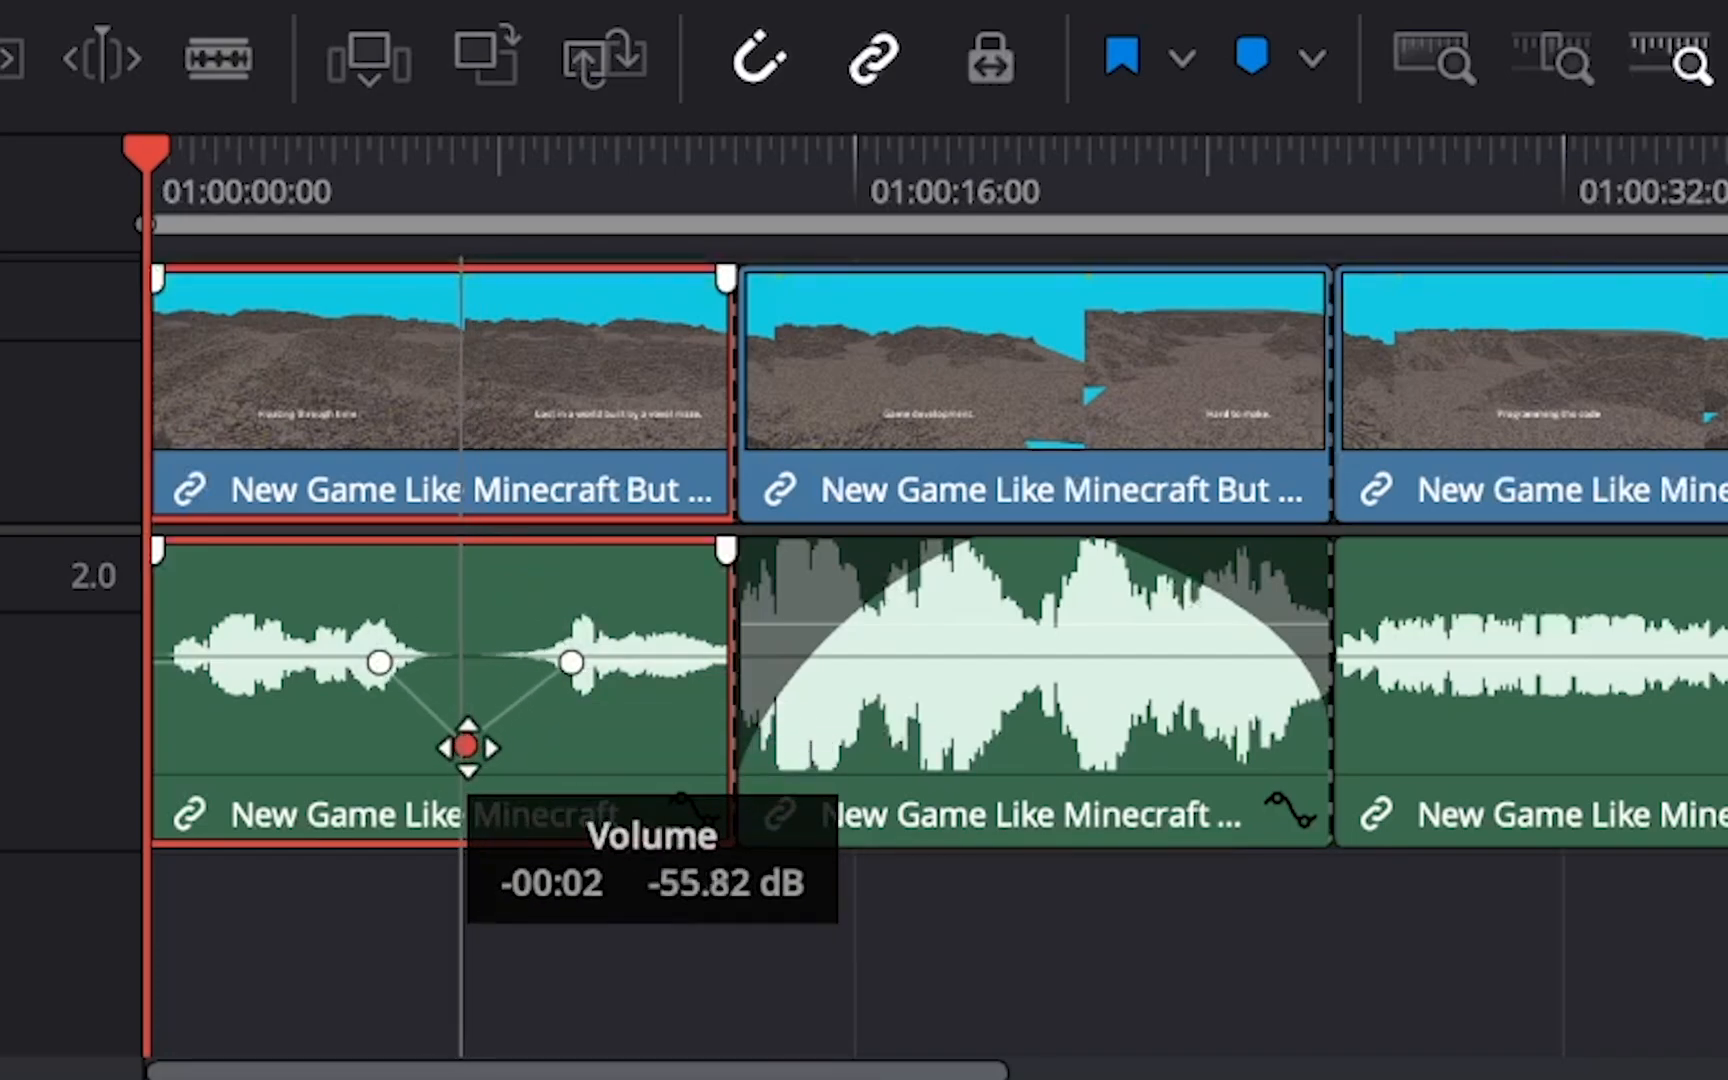
left_click_drag(463, 748, 457, 712)
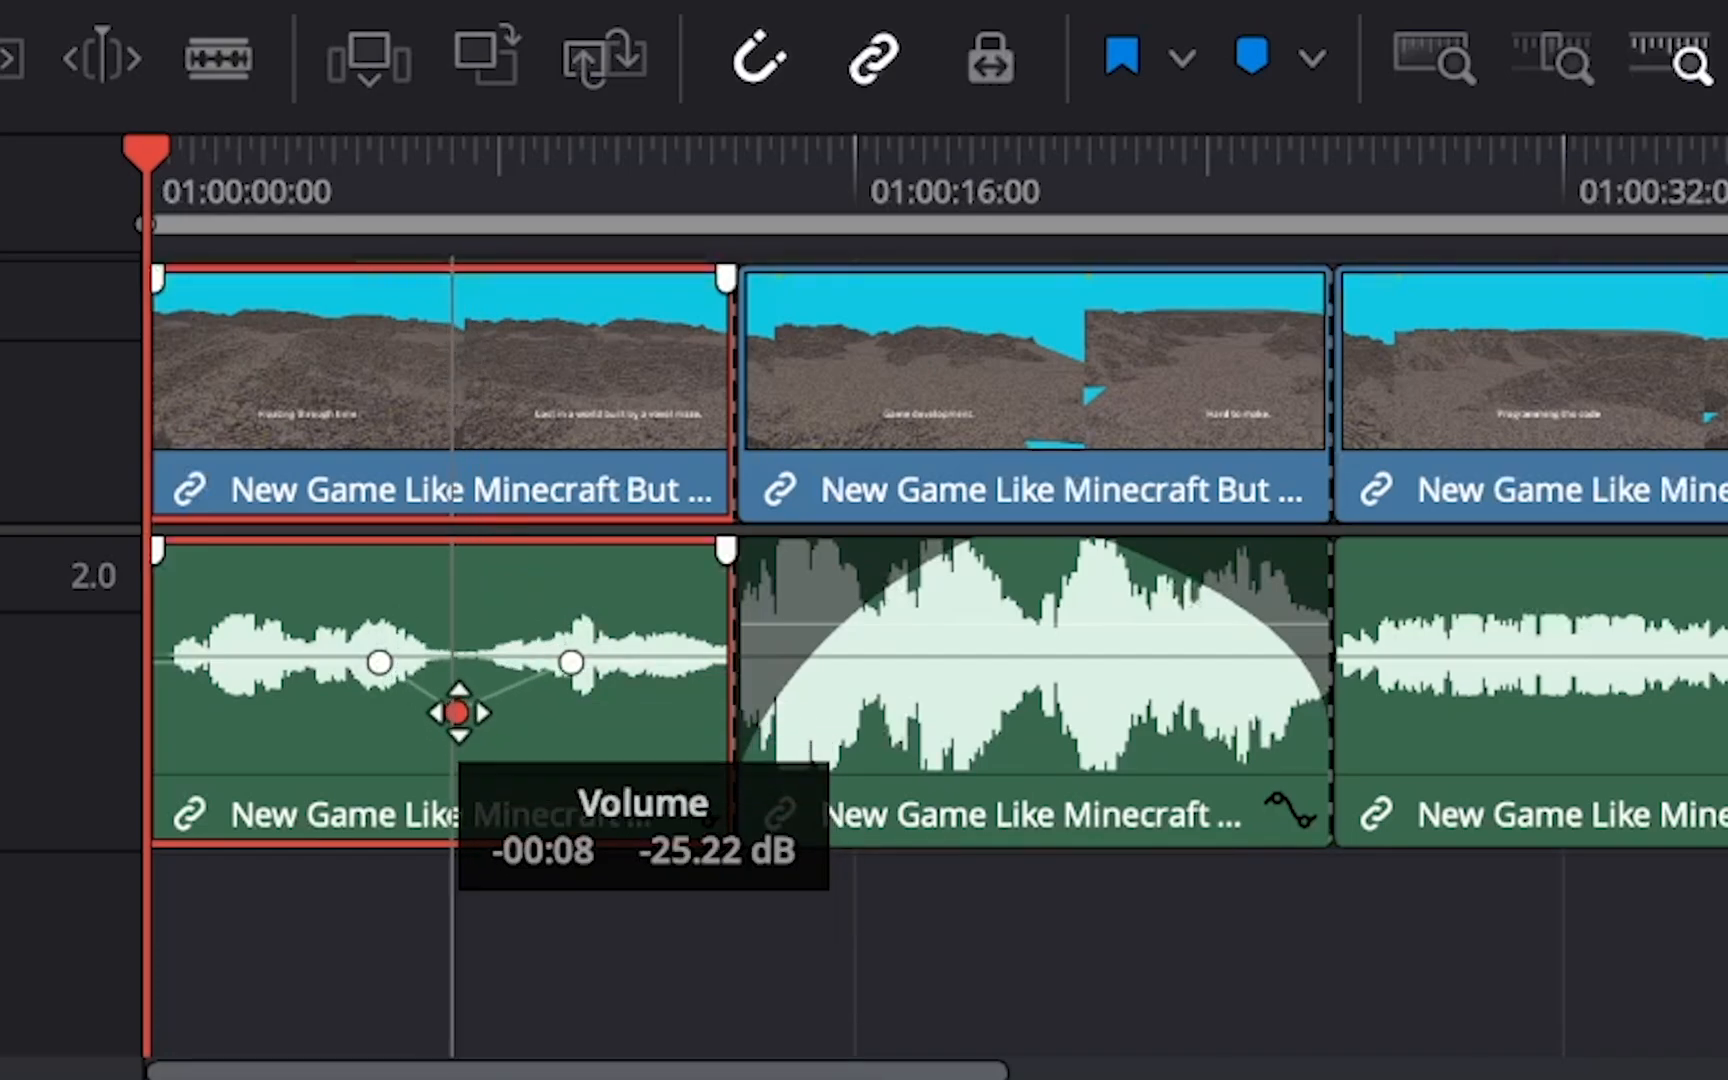
Step: Boost the first piece's opening level to around +10 dB
left_click_drag(457, 711, 380, 661)
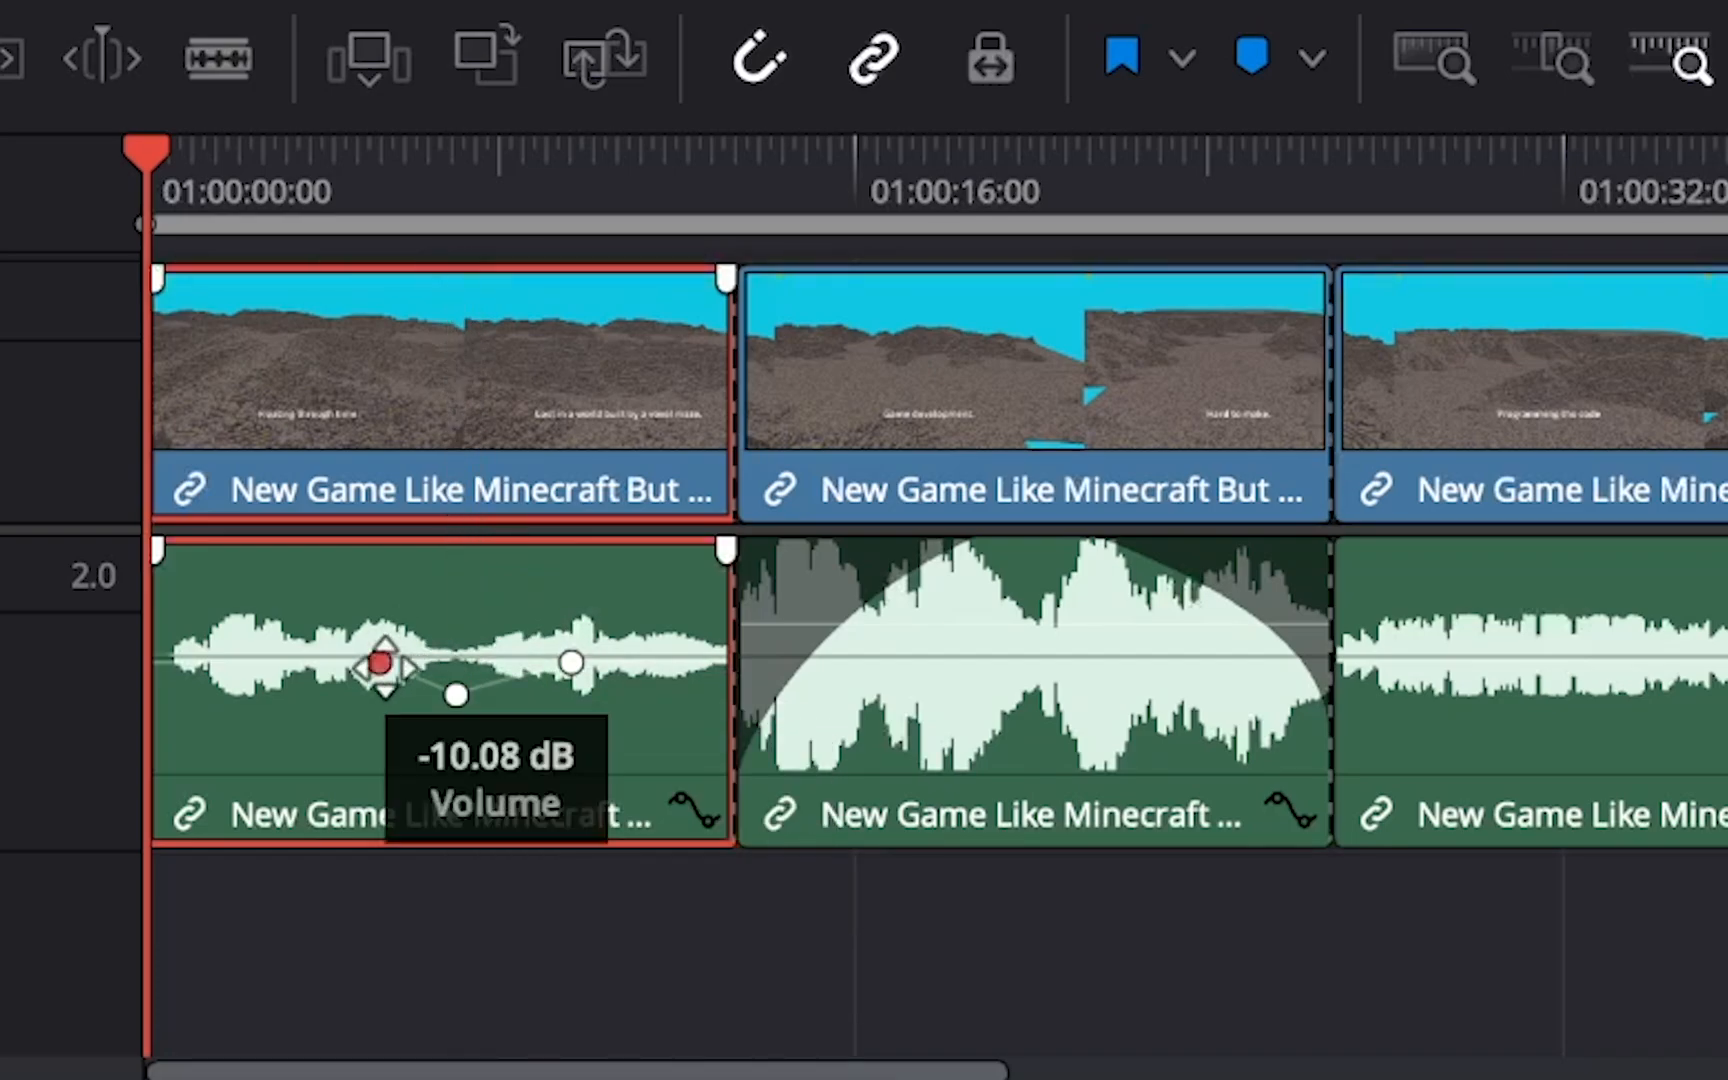
left_click_drag(380, 661, 217, 601)
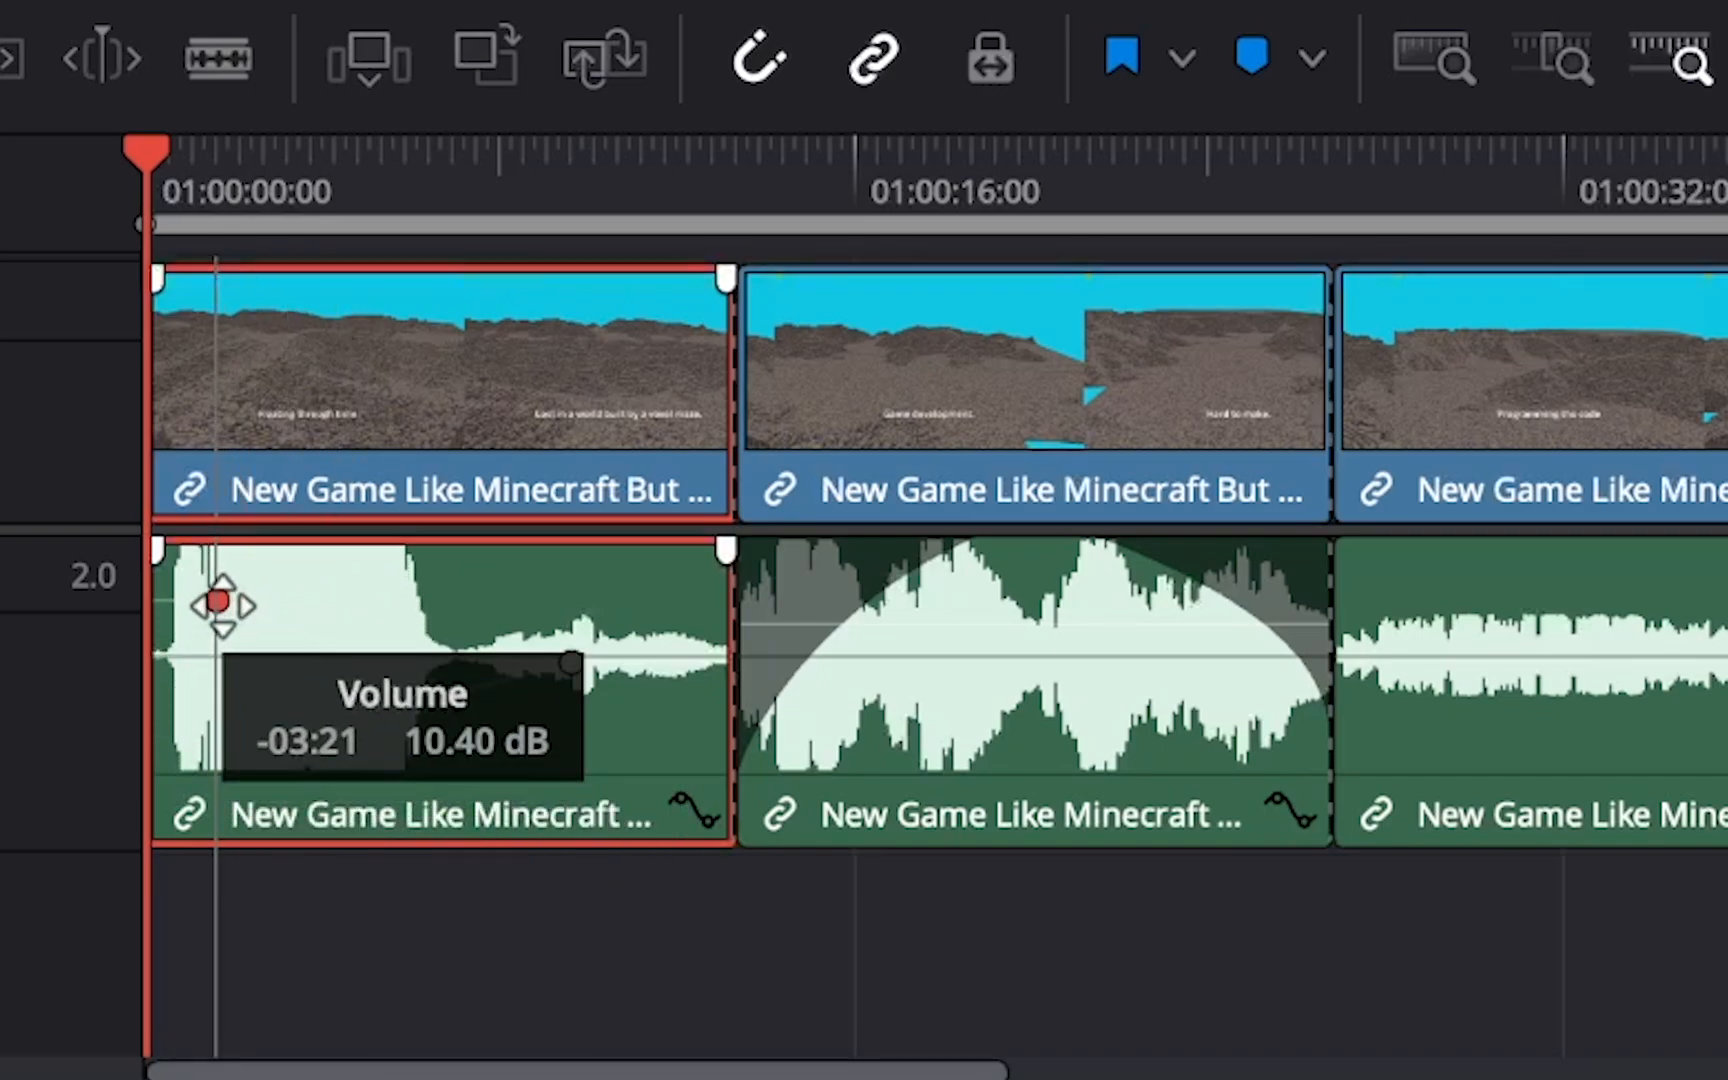